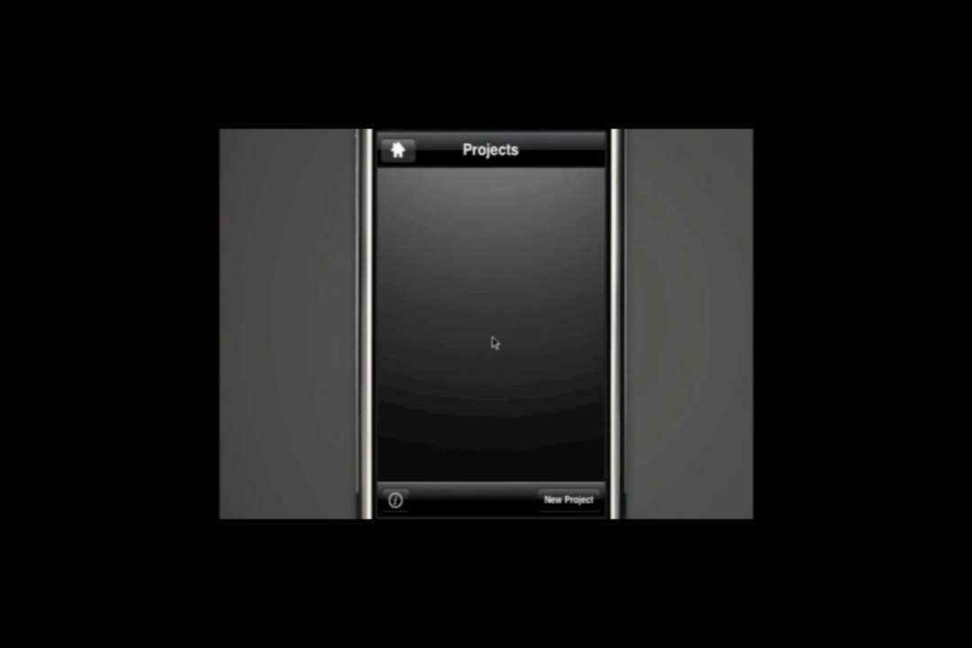
- Start a new project from the Projects screen to reach its creation form
{"action": "left_click", "coordinate": [570, 500]}
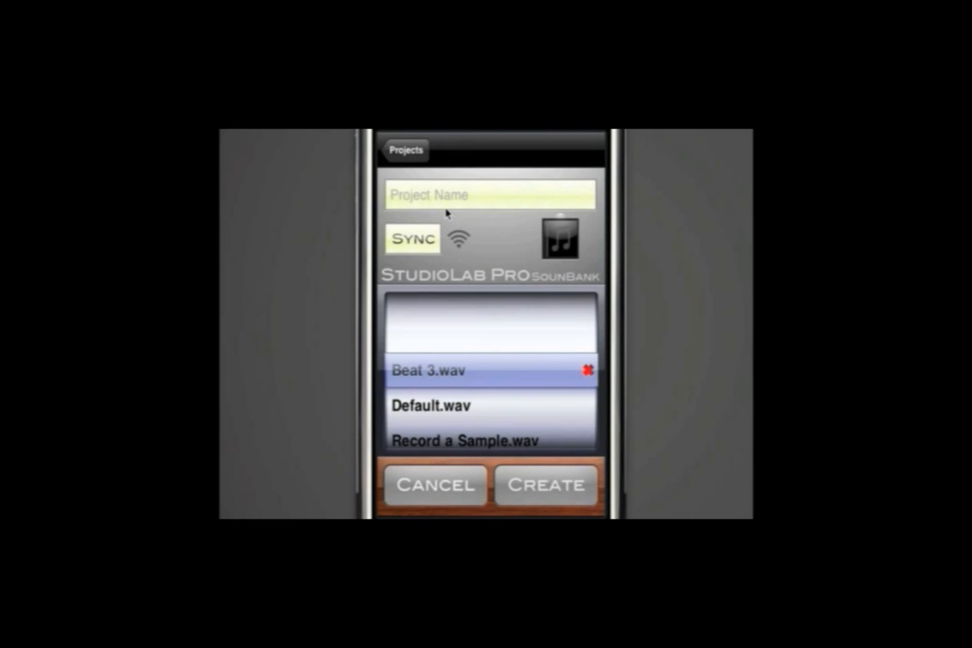
- Begin entering the project name 'My Rap' in the Project Name field
{"action": "type", "text": "My Rap"}
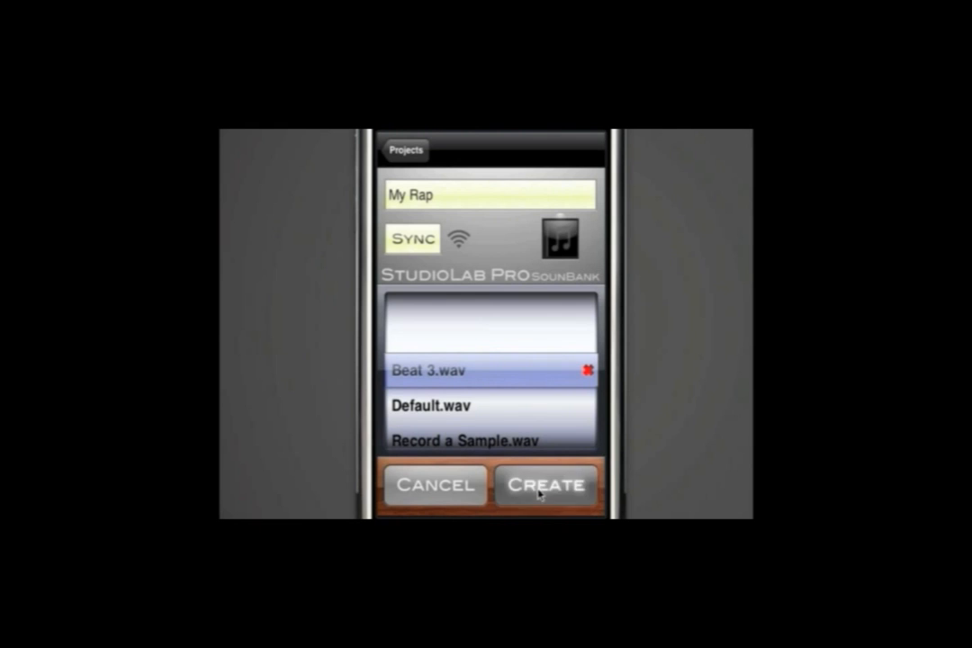
- Create the 'My Rap' project and go into its Lyric Pad to write
{"action": "left_click", "coordinate": [546, 486]}
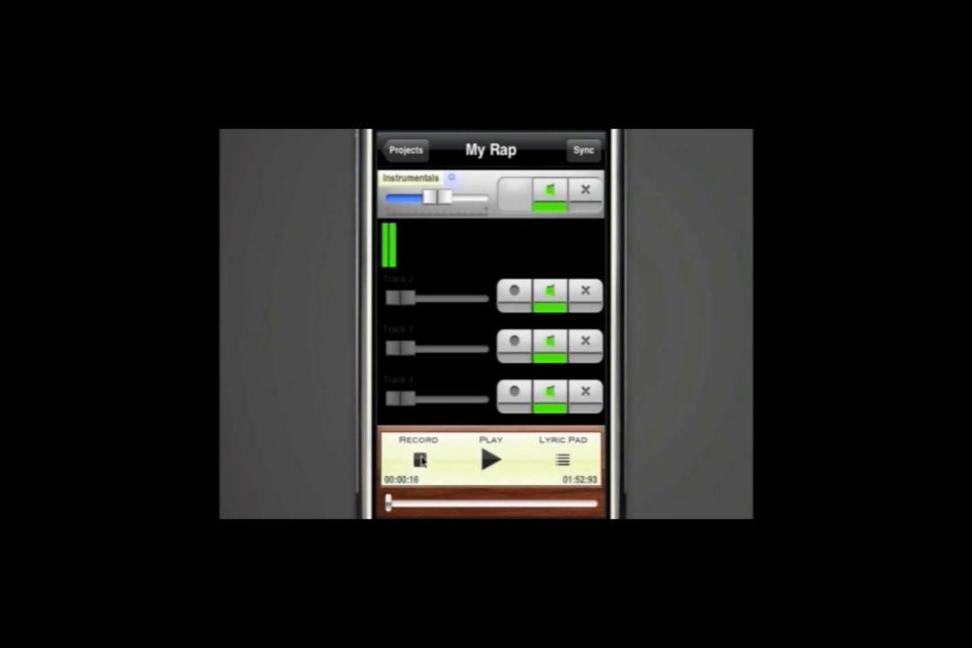
{"action": "left_click", "coordinate": [490, 462]}
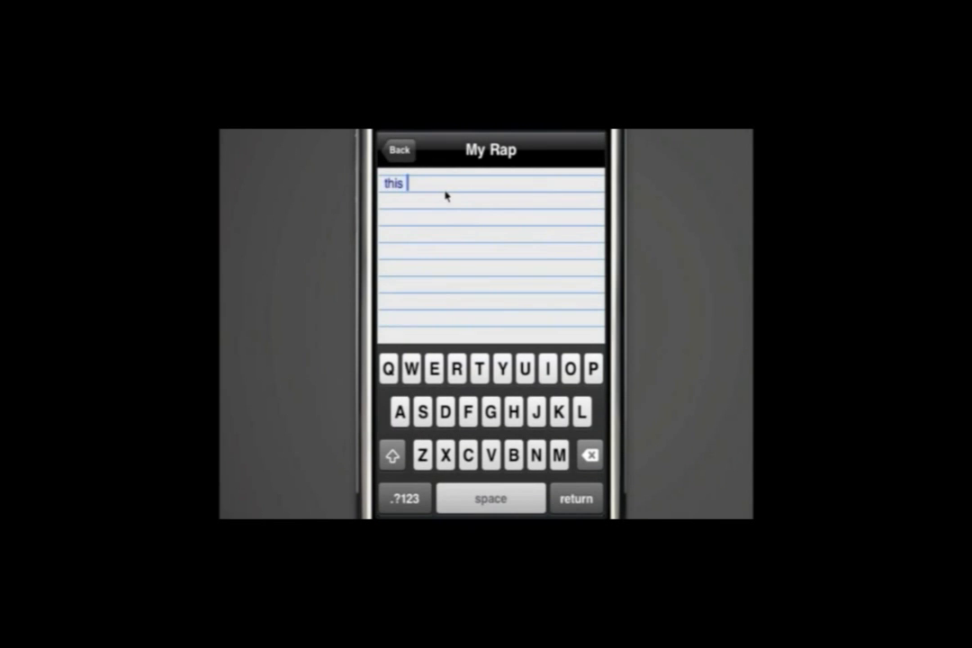
- Finish the lyric line 'this is where I write my lyrics' and return to the project
{"action": "type", "text": "is where I"}
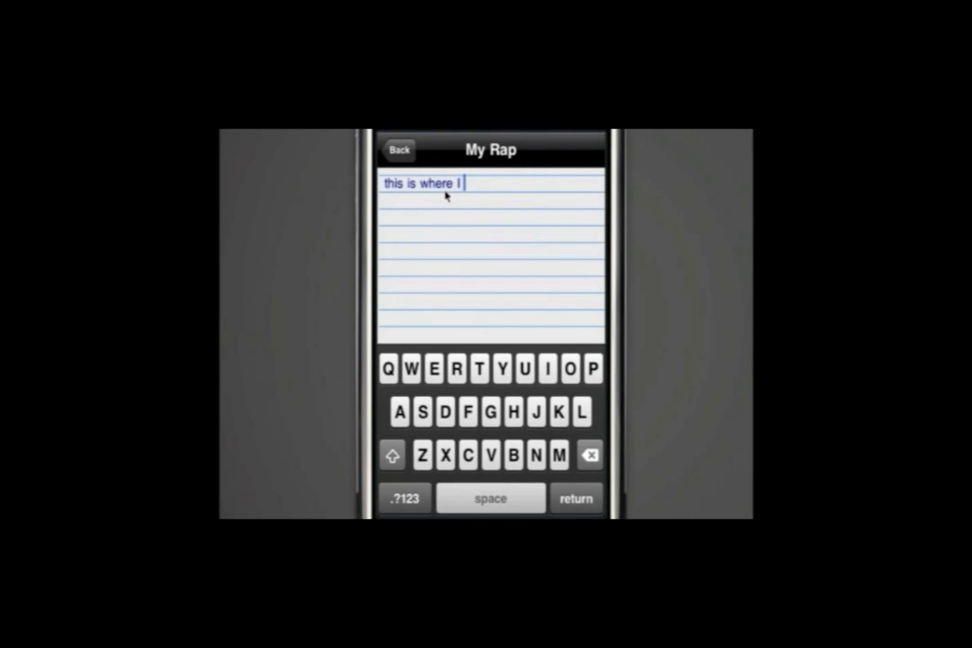
{"action": "type", "text": "write my"}
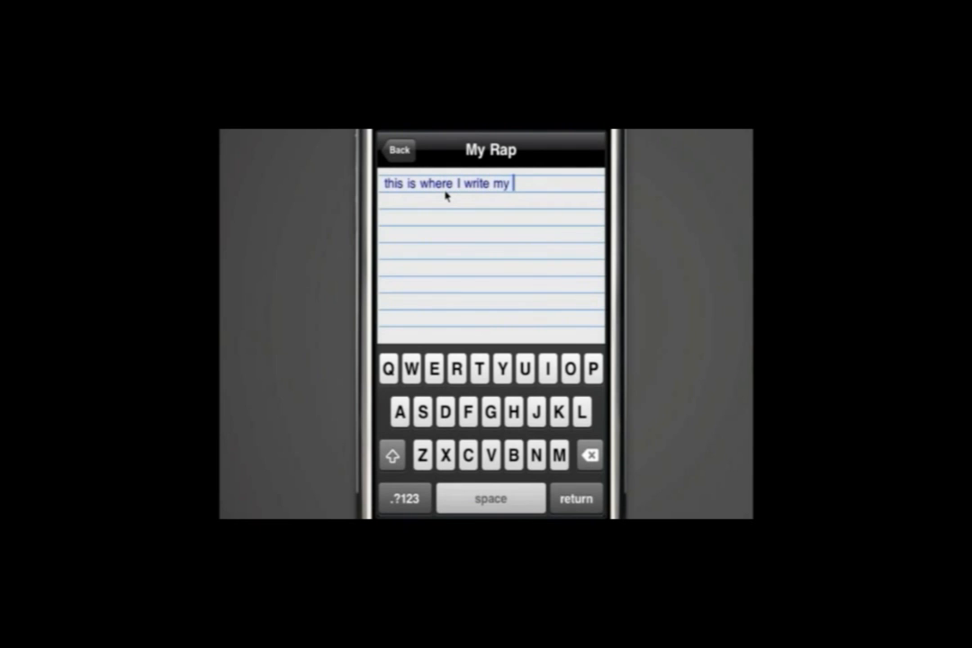
{"action": "type", "text": "lyrics"}
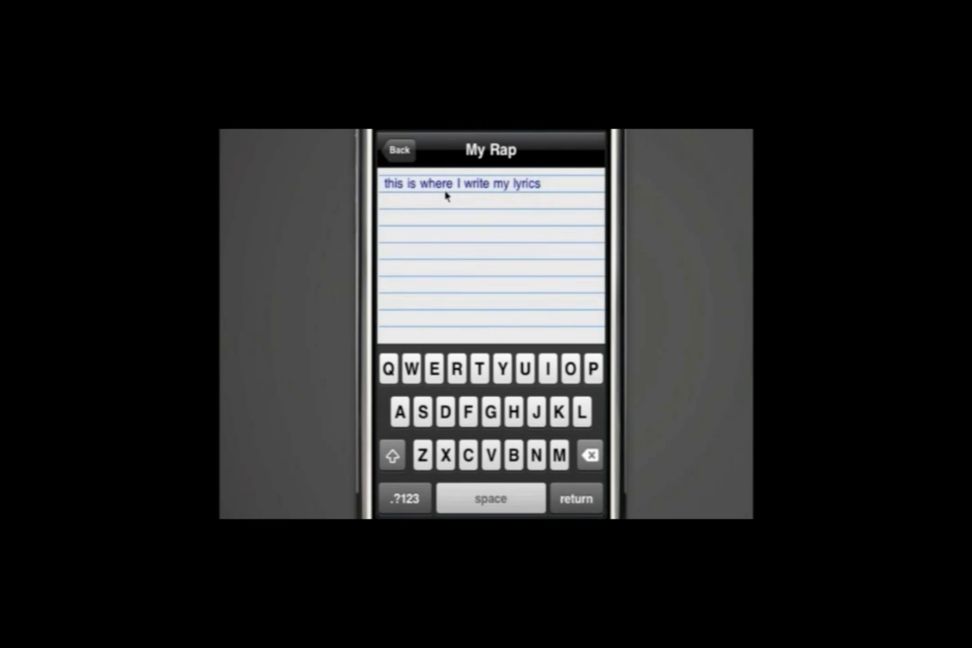
{"action": "left_click", "coordinate": [400, 149]}
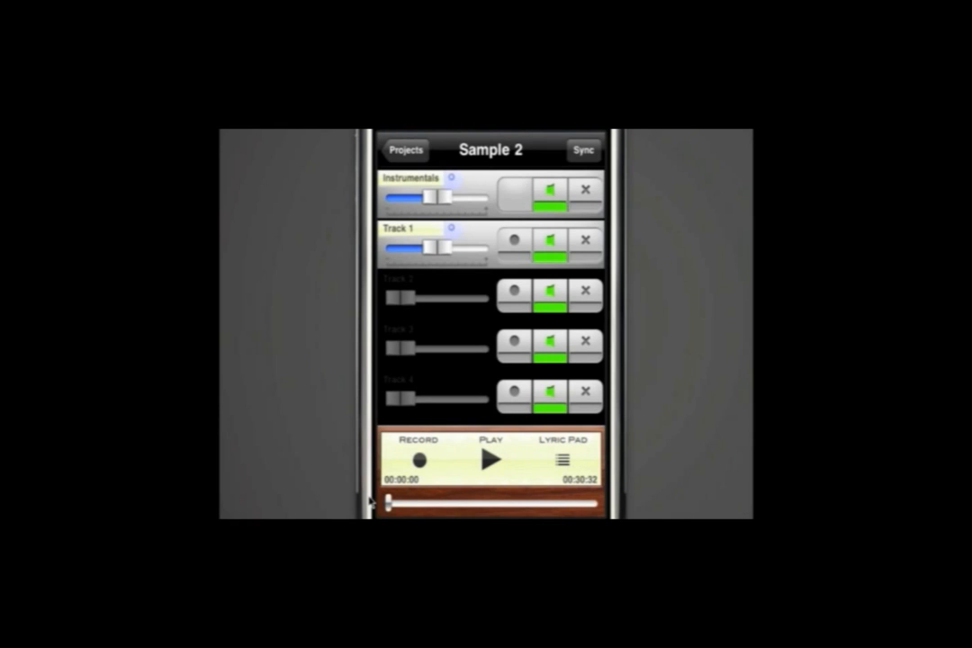
{"action": "mouse_move", "coordinate": [558, 137]}
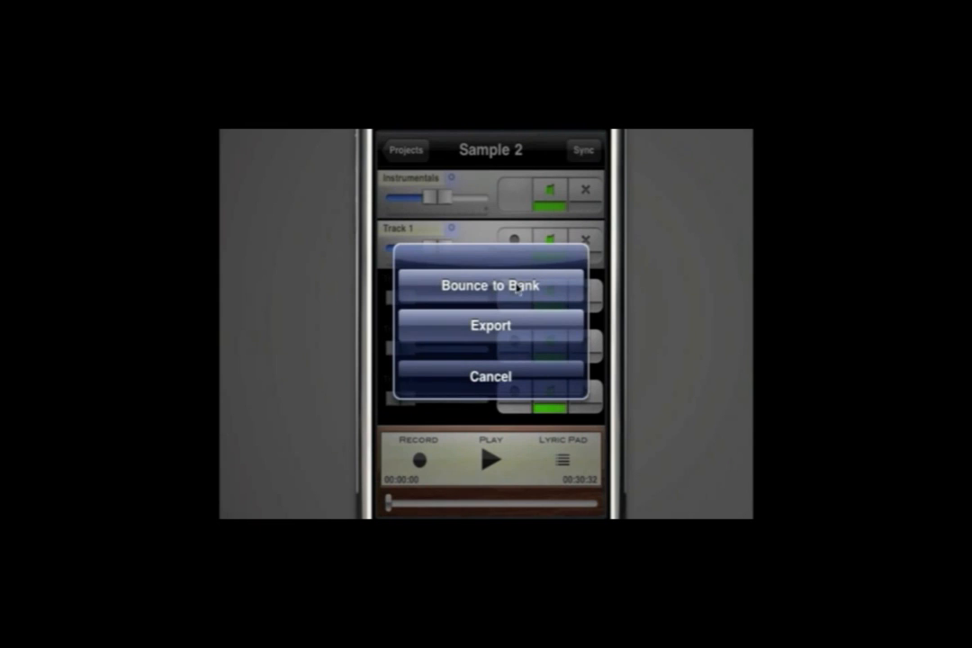
- Choose Export from the Sync pop-up to reach the SoundCloud upload screen
{"action": "left_click", "coordinate": [489, 326]}
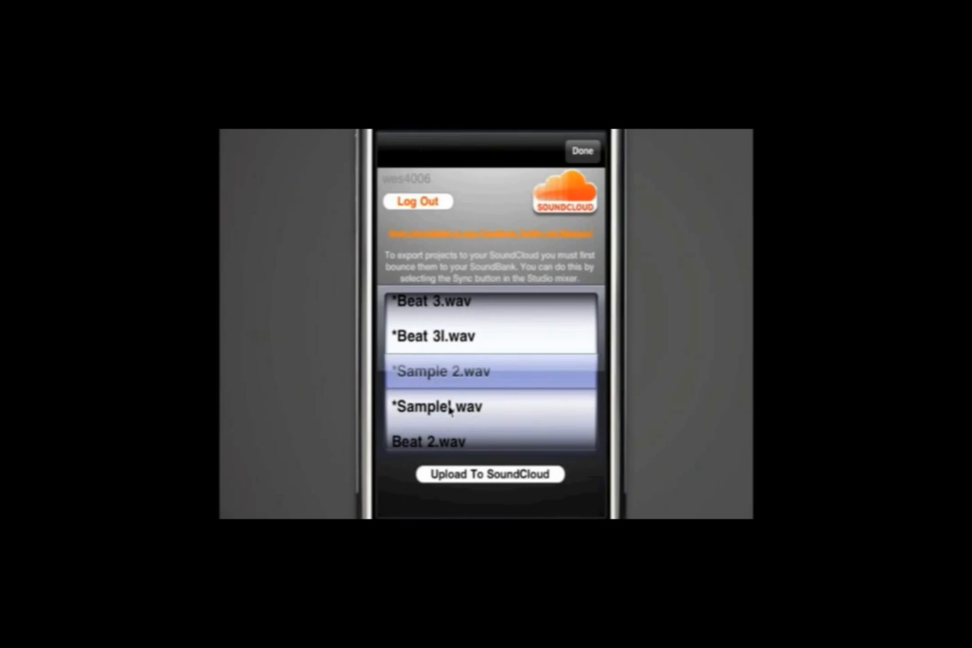
- Select Beat 3l.wav in the sound bank picker and upload it to SoundCloud
{"action": "scroll", "scroll_direction": "down", "scroll_amount": 3}
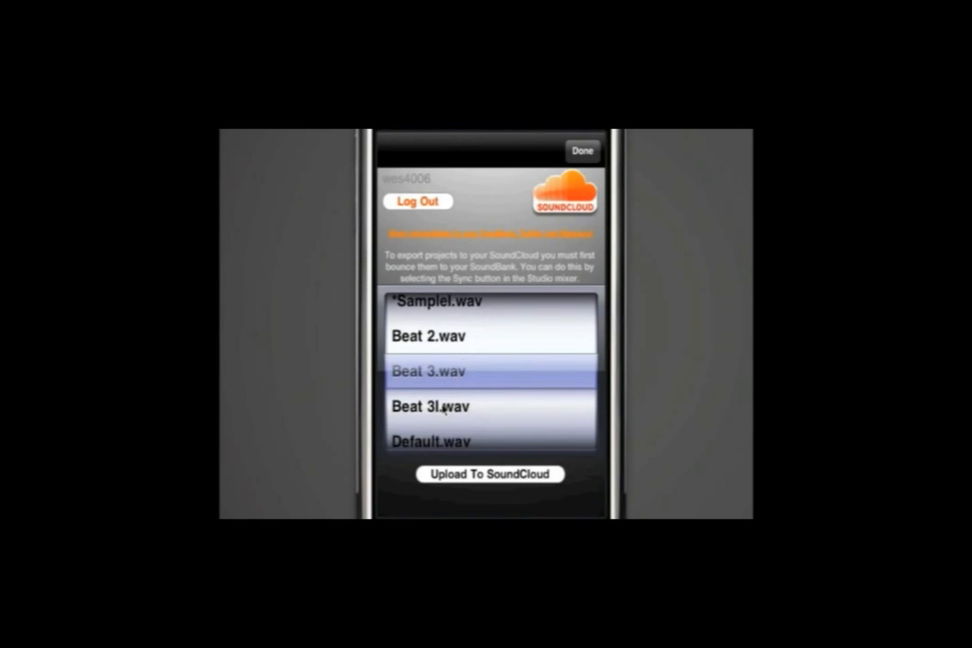
{"action": "scroll", "scroll_direction": "down", "scroll_amount": 3}
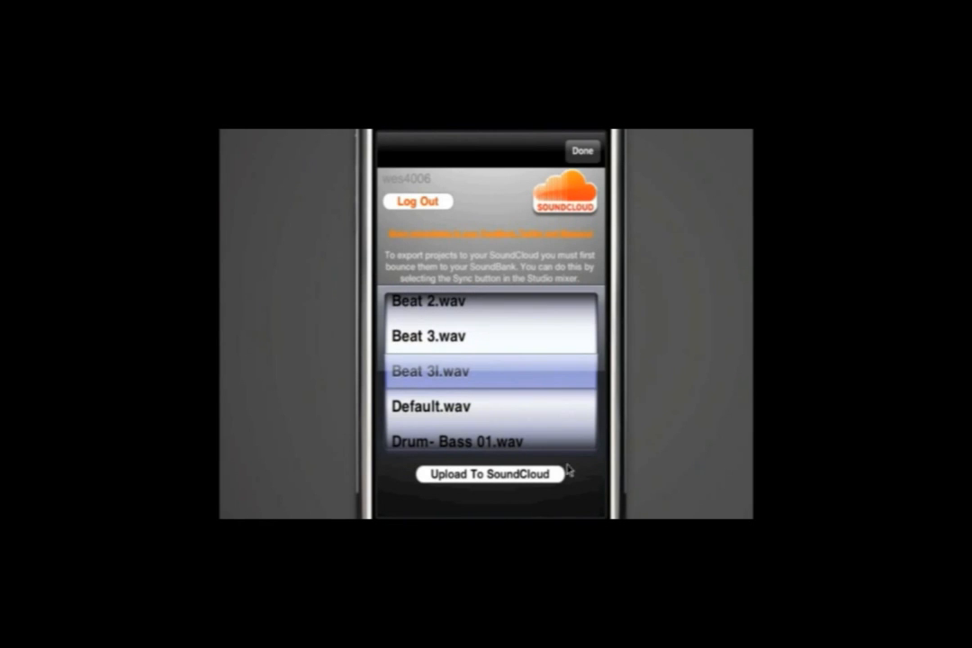
{"action": "left_click", "coordinate": [489, 475]}
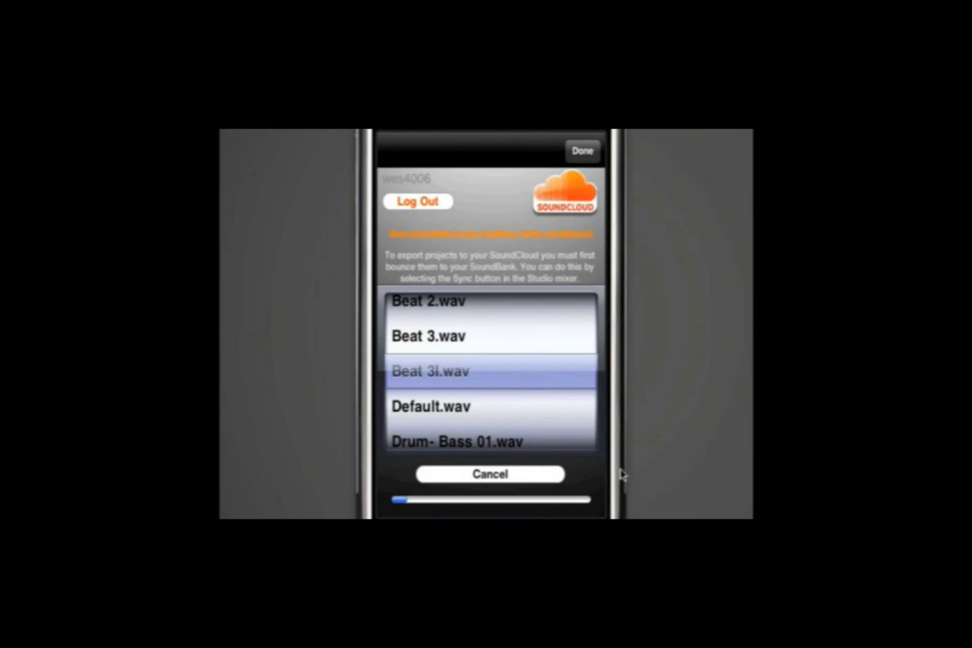